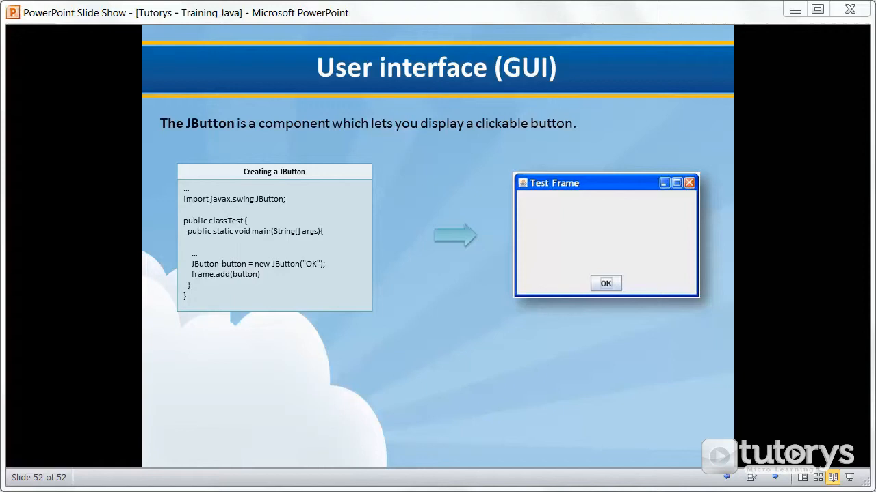
mouse_move(258, 211)
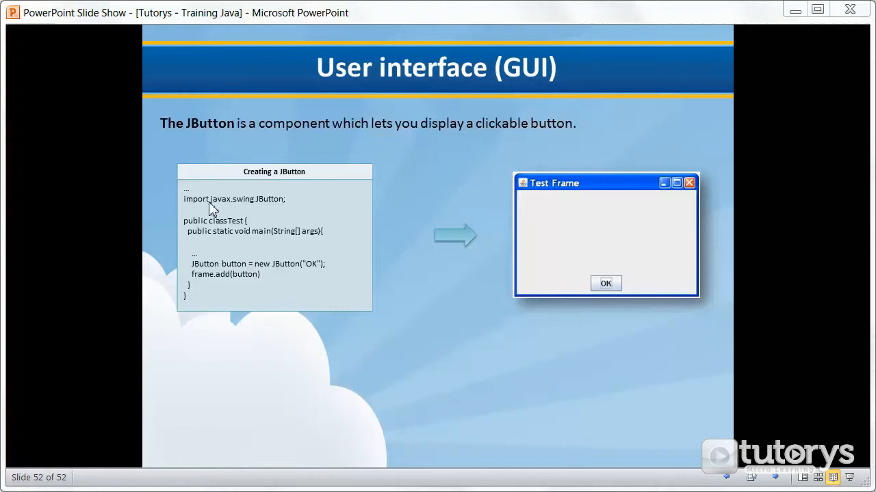
mouse_move(241, 205)
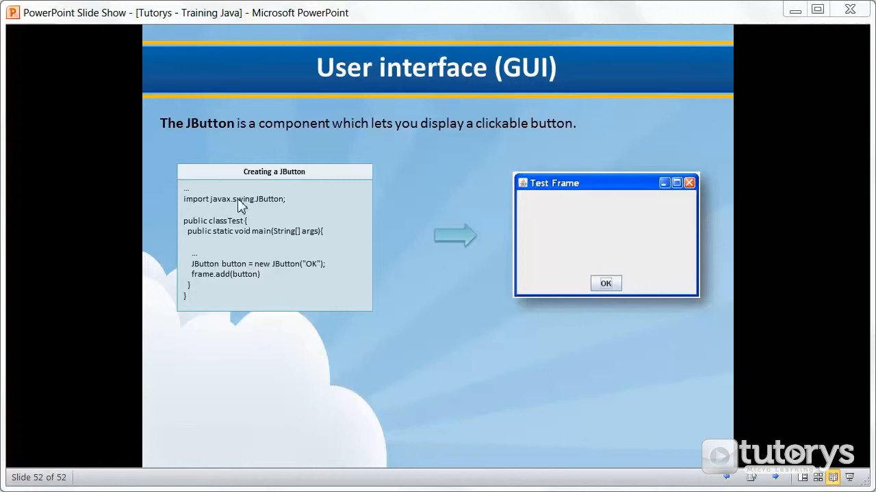
mouse_move(257, 265)
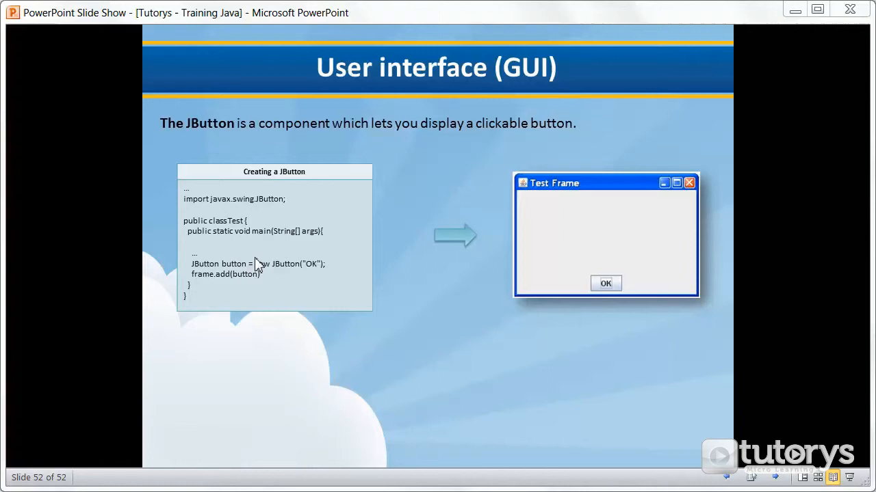
mouse_move(222, 272)
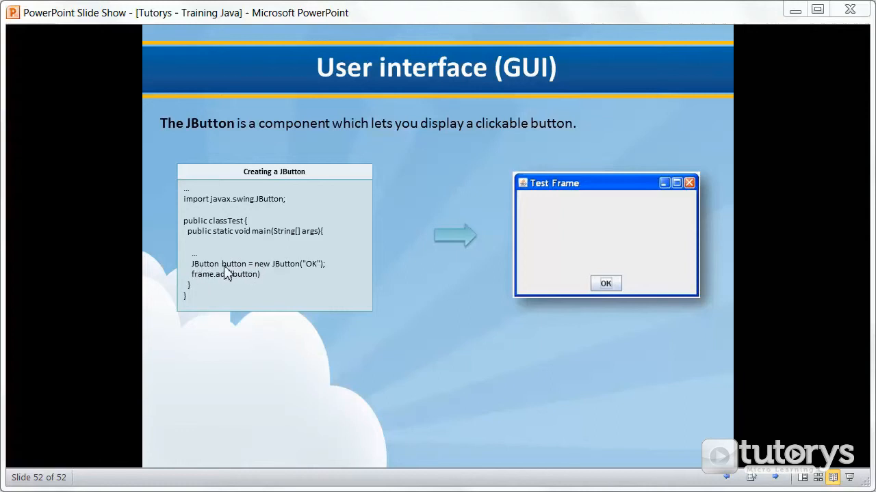
mouse_move(279, 274)
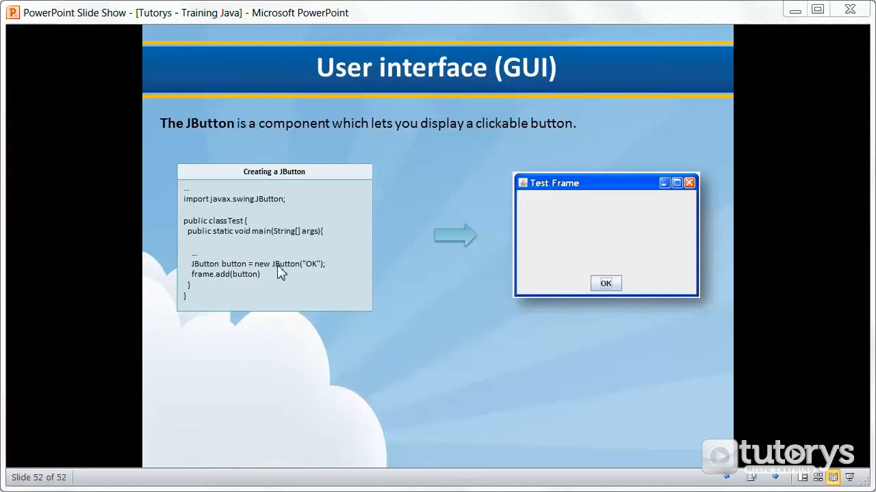
mouse_move(274, 208)
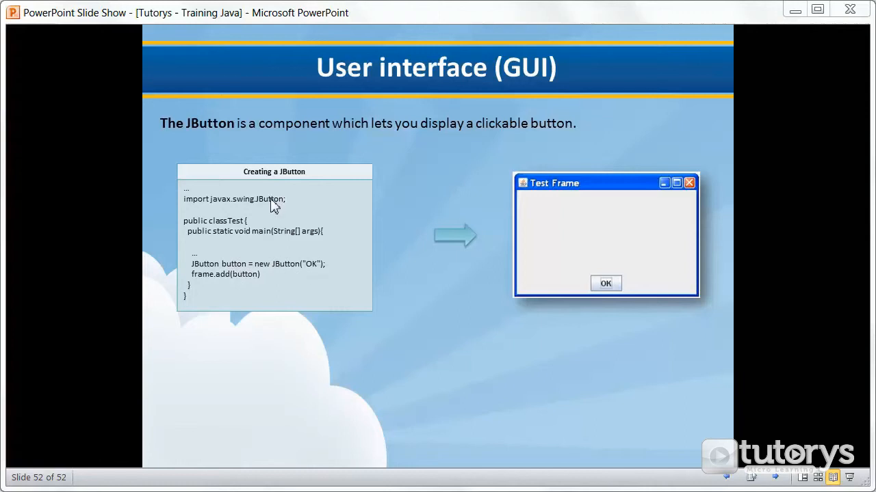
mouse_move(314, 277)
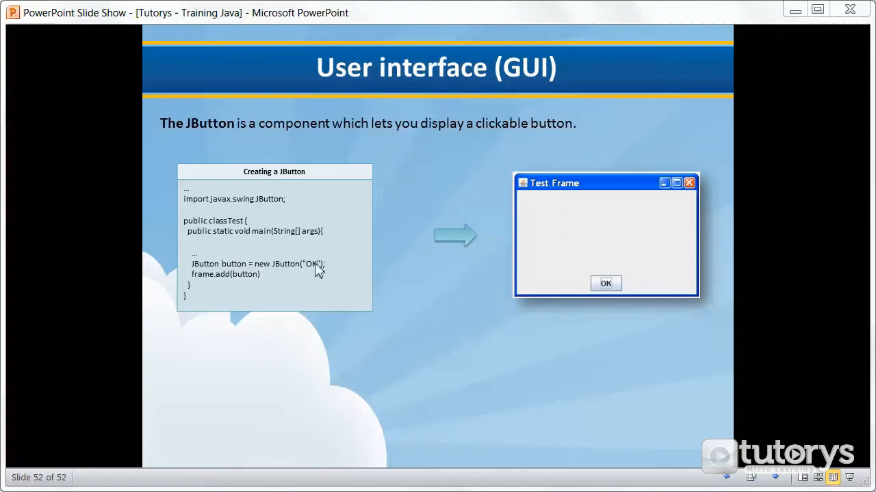
mouse_move(317, 275)
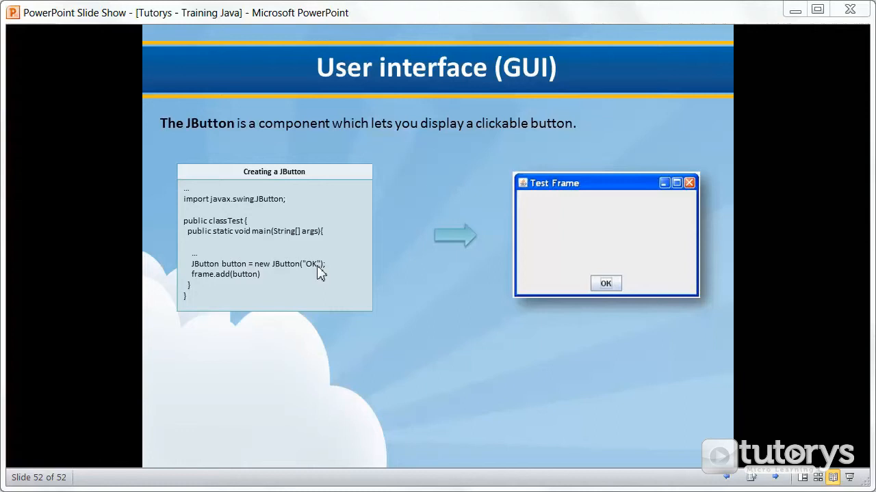
mouse_move(312, 268)
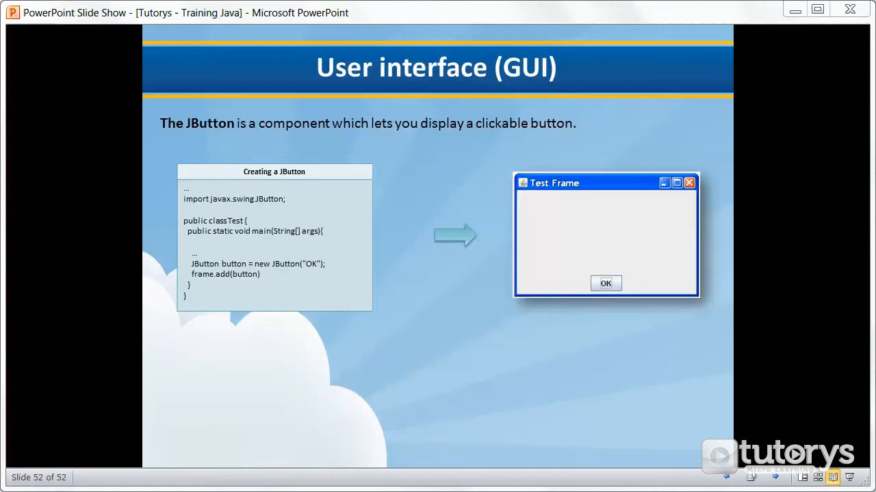
mouse_move(191, 284)
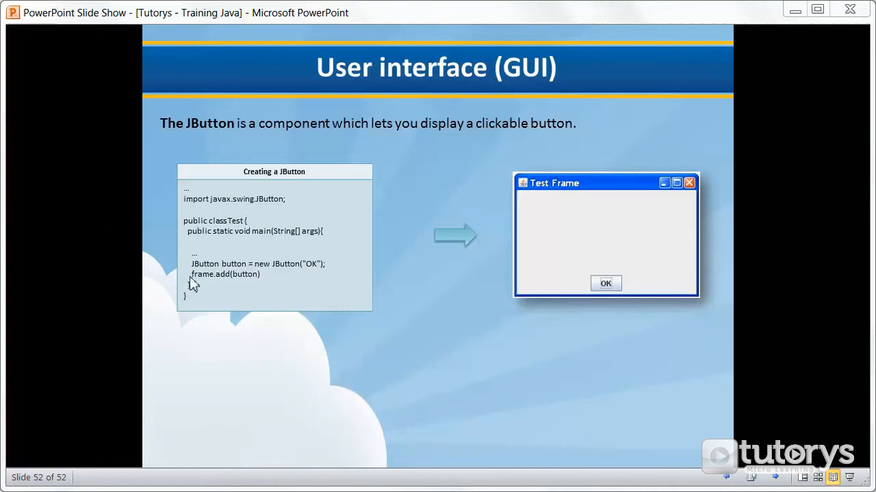
mouse_move(478, 277)
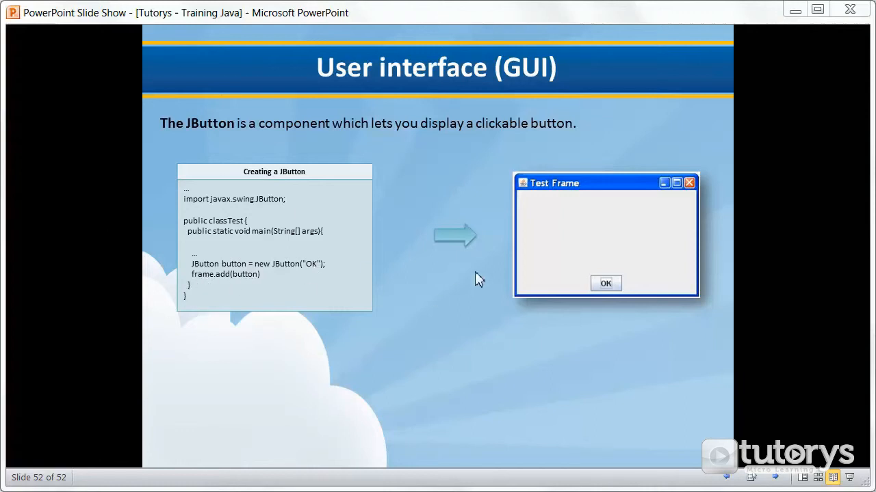
mouse_move(675, 334)
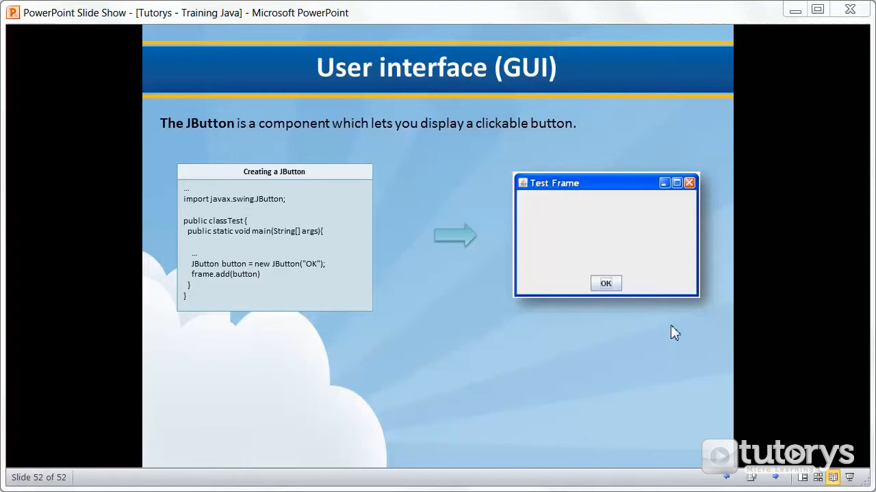
mouse_move(610, 279)
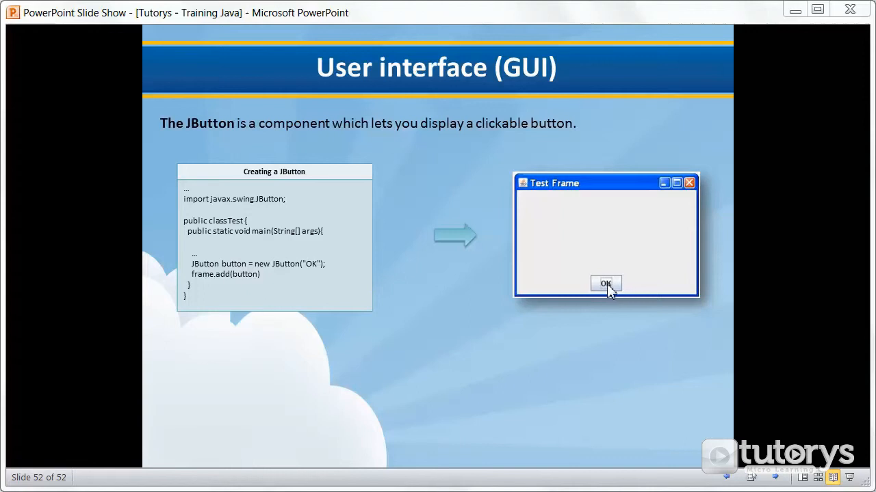
mouse_move(348, 300)
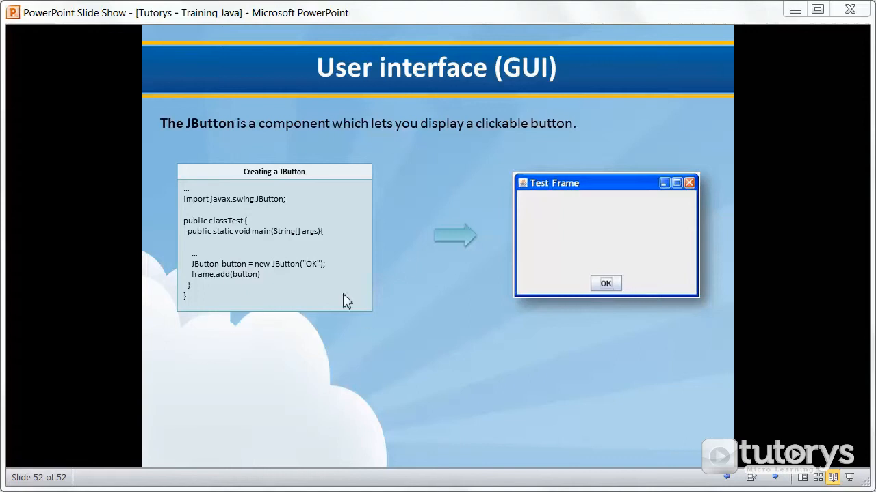
mouse_move(445, 297)
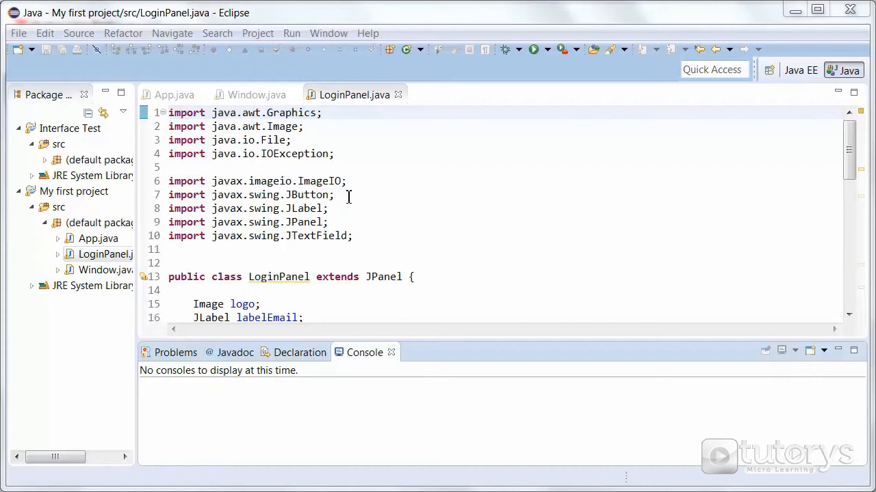
mouse_move(290, 195)
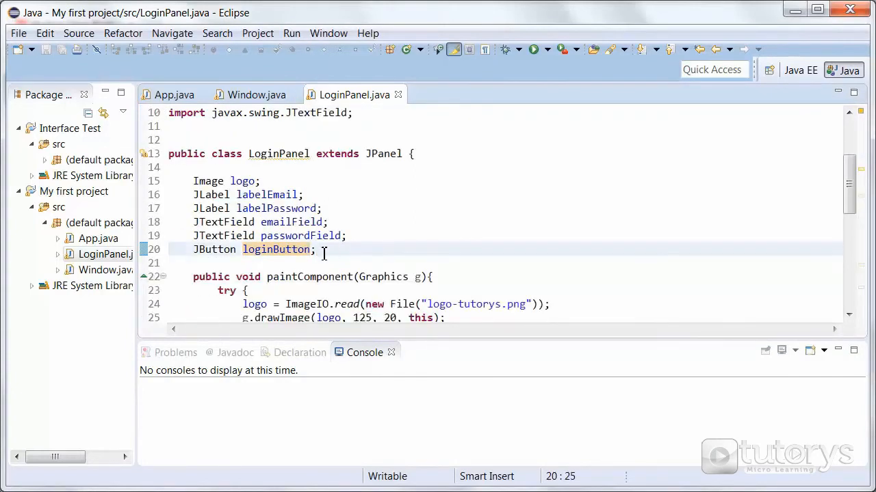
Step: Highlight the loginButton name in the 'JButton loginButton;' field declaration
double_click(214, 249)
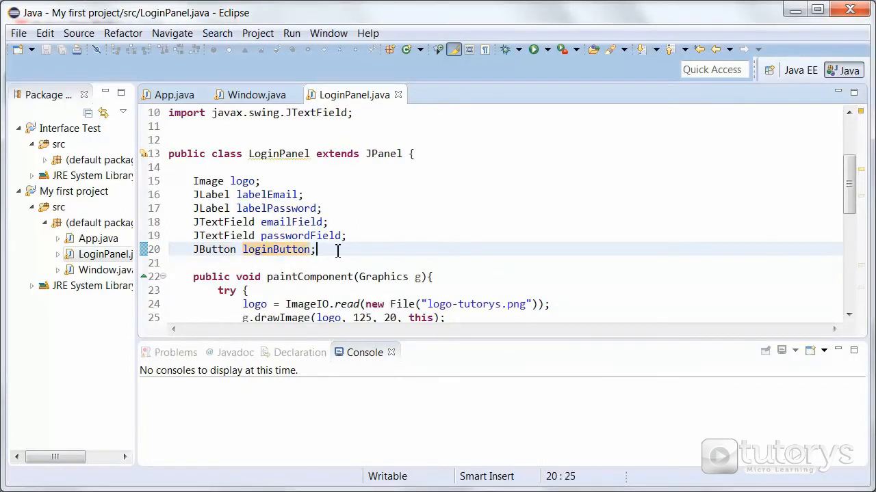
Step: Highlight loginButton and its "Login" label in the constructor's new JButton line
scroll("down", 3)
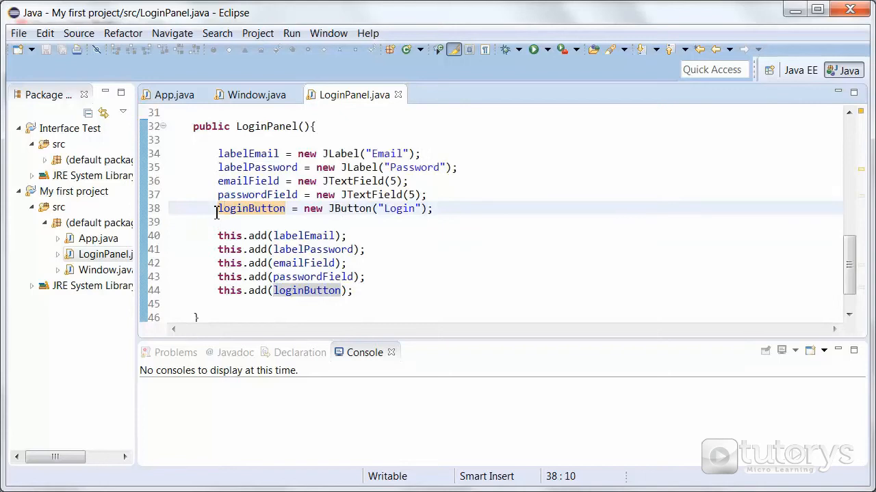
double_click(249, 208)
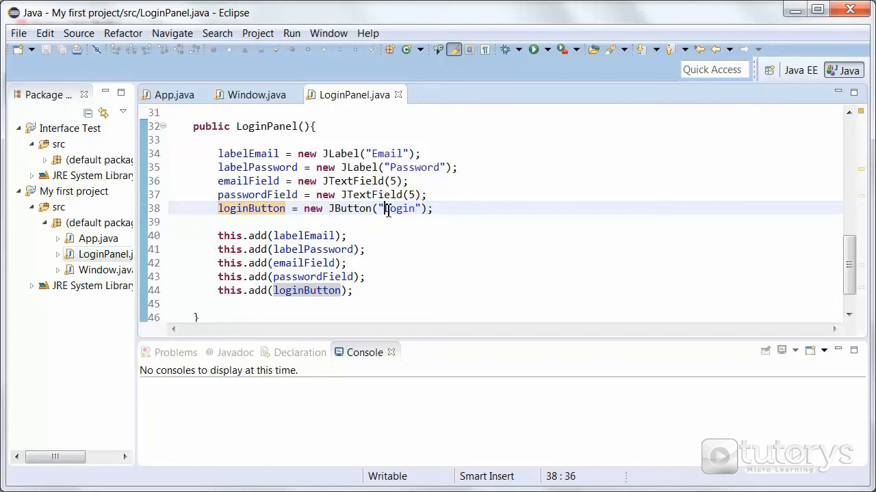
double_click(398, 208)
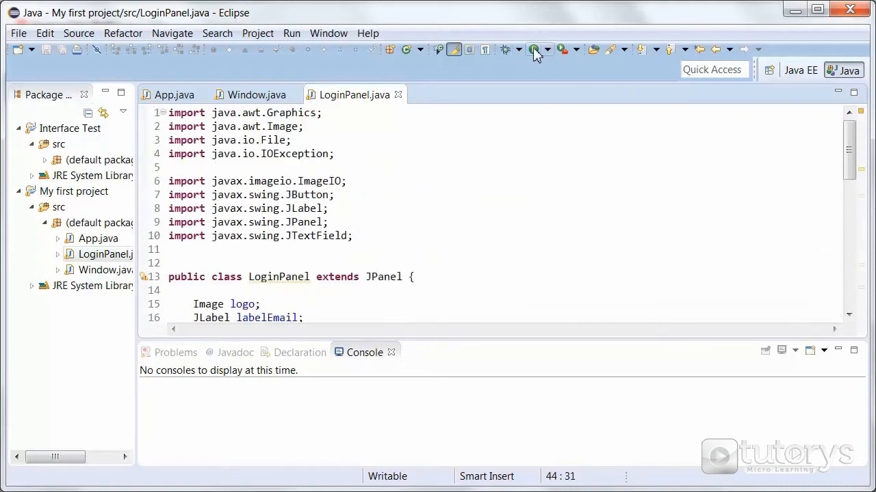
Step: Run App to show the window with Email, Password fields and the Login button
left_click(532, 49)
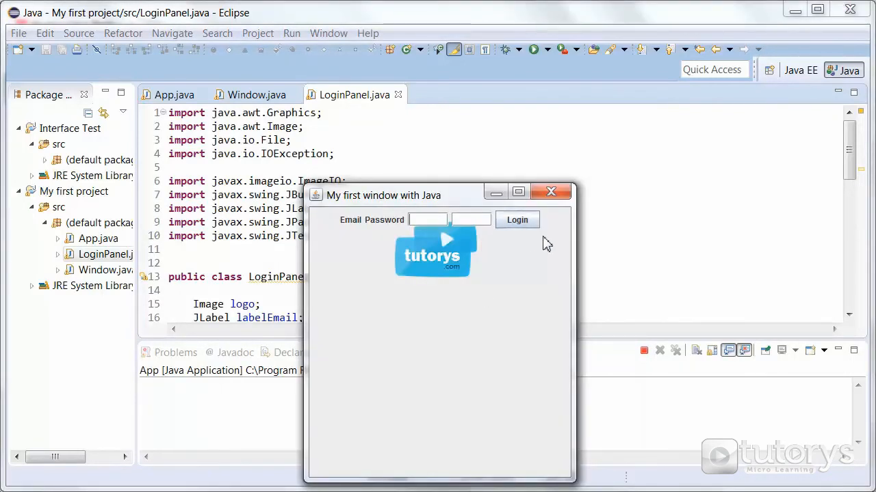
mouse_move(167, 263)
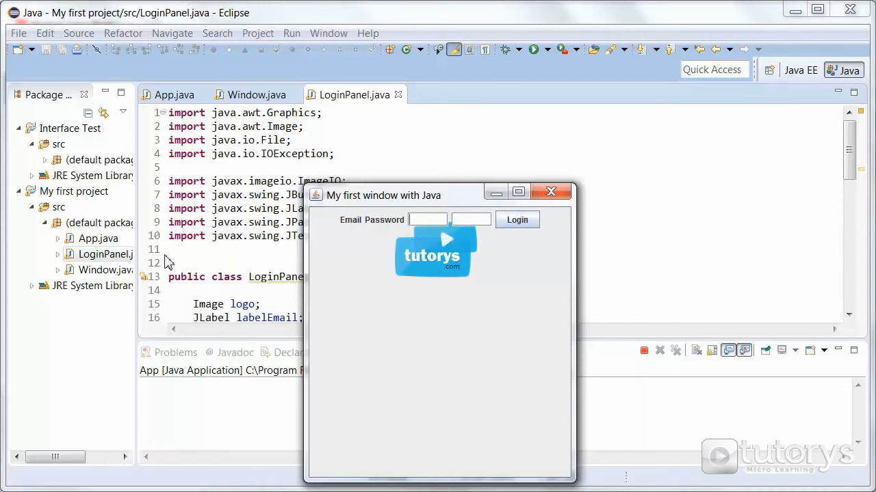